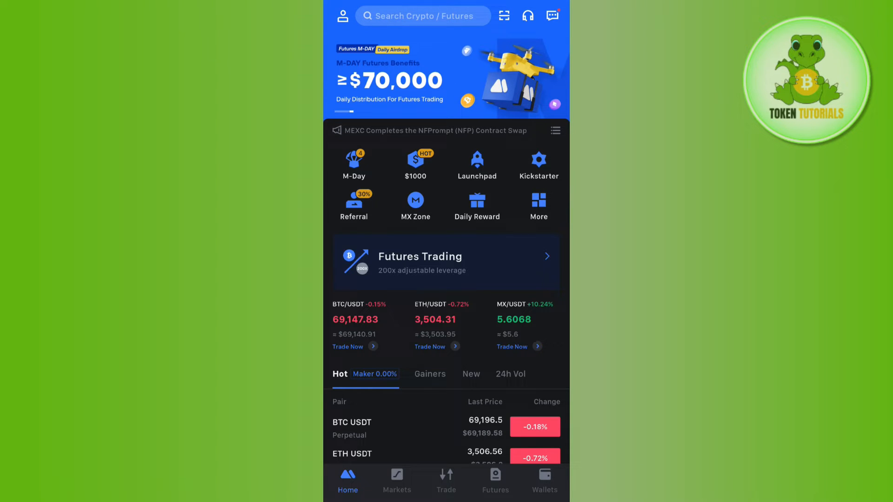
Browse the full list of app features, then return to the home screen.
{"action": "left_click", "coordinate": [539, 204]}
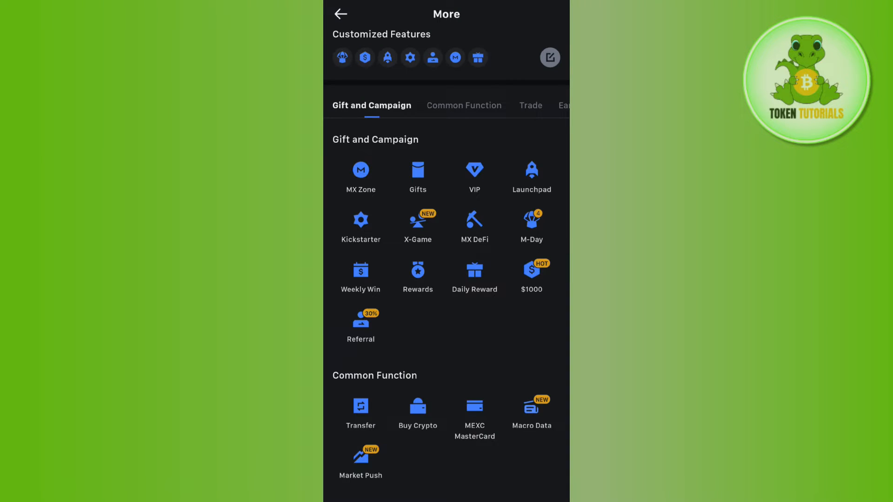
{"action": "scroll", "scroll_direction": "down", "scroll_amount": 3}
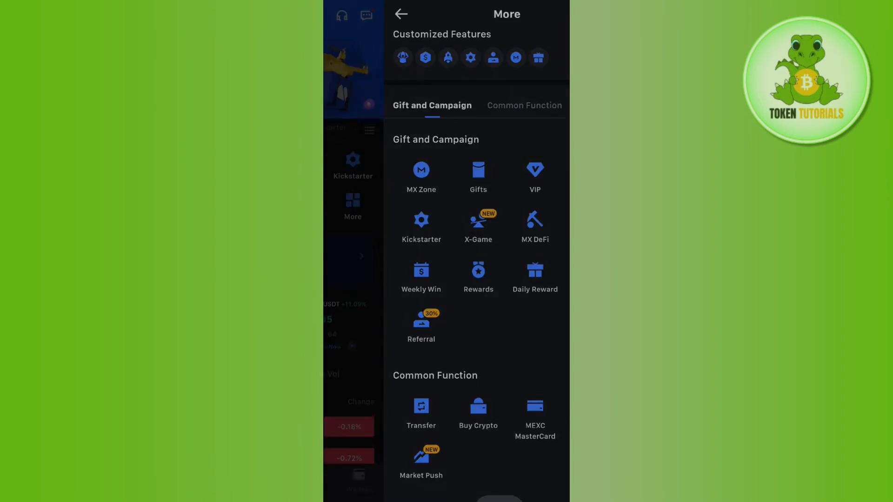
{"action": "left_click", "coordinate": [401, 13]}
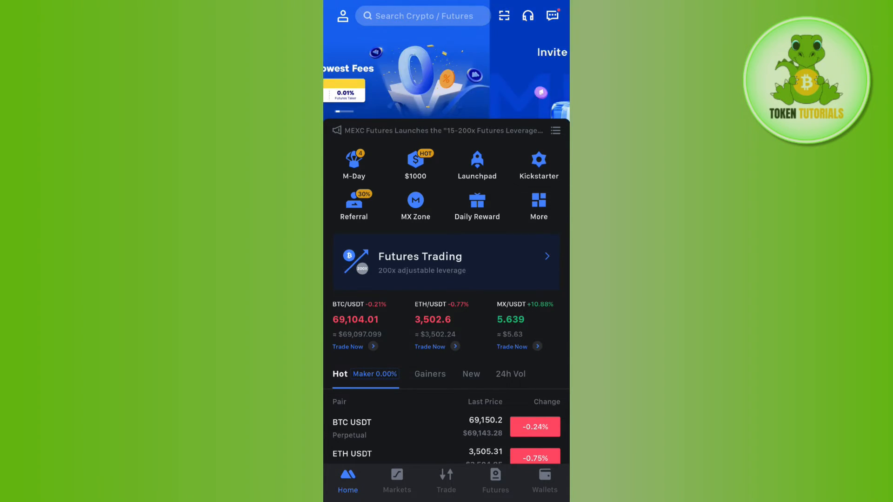
Search for 'sol' to list SOL trading pairs under Futures and Spot.
{"action": "left_click", "coordinate": [422, 15]}
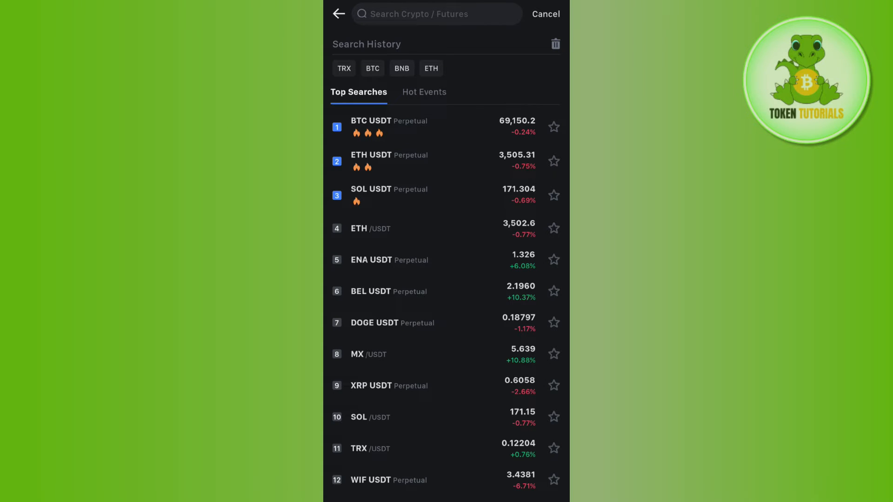
{"action": "left_click", "coordinate": [436, 14]}
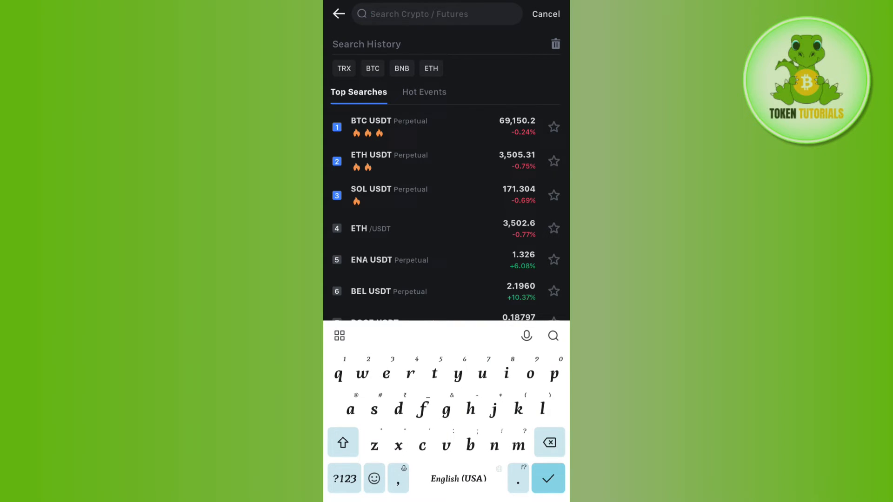
{"action": "type", "text": "sol"}
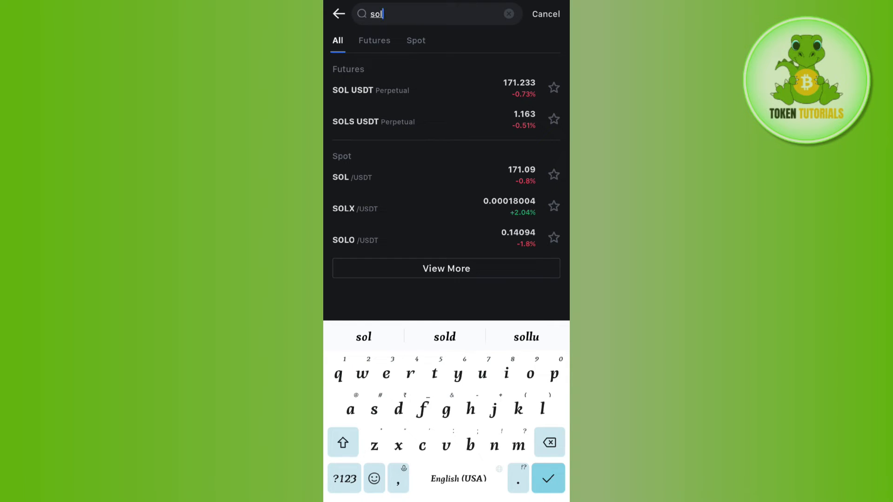
Enter the SOL/USDT spot sell form at limit price 171.19, ready for a SOL quantity.
{"action": "left_click", "coordinate": [352, 177]}
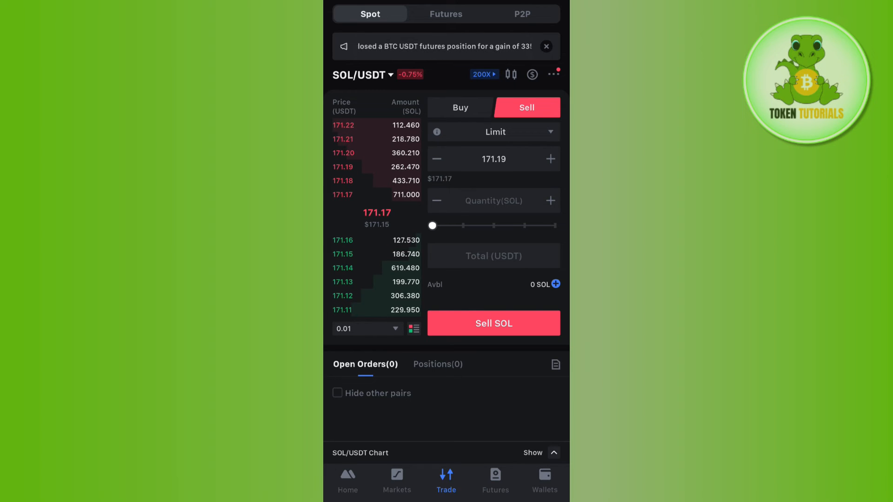
{"action": "left_click", "coordinate": [493, 201]}
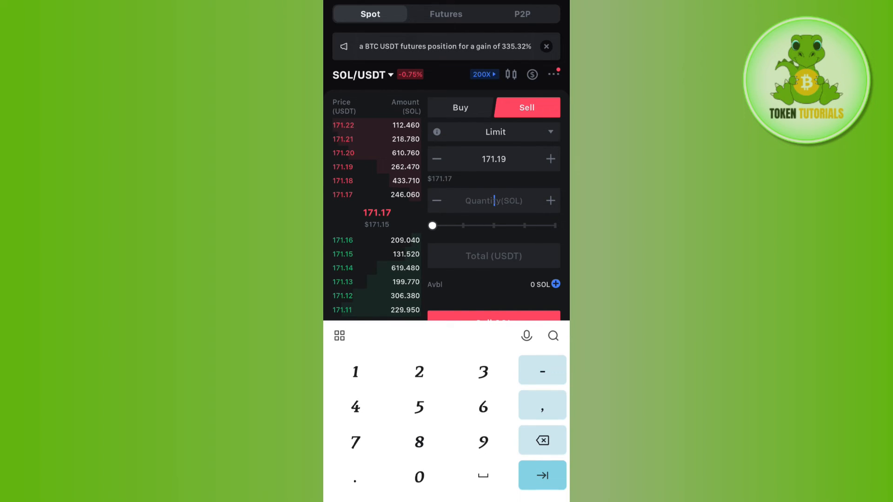